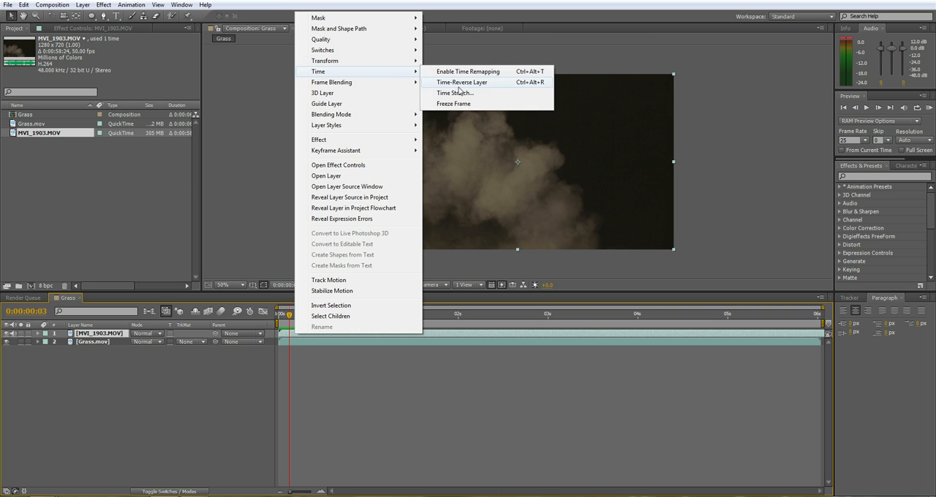
Time-stretch the MVI_1903.MOV smoke layer by a stretch factor of 20.
{"action": "left_click", "coordinate": [455, 93]}
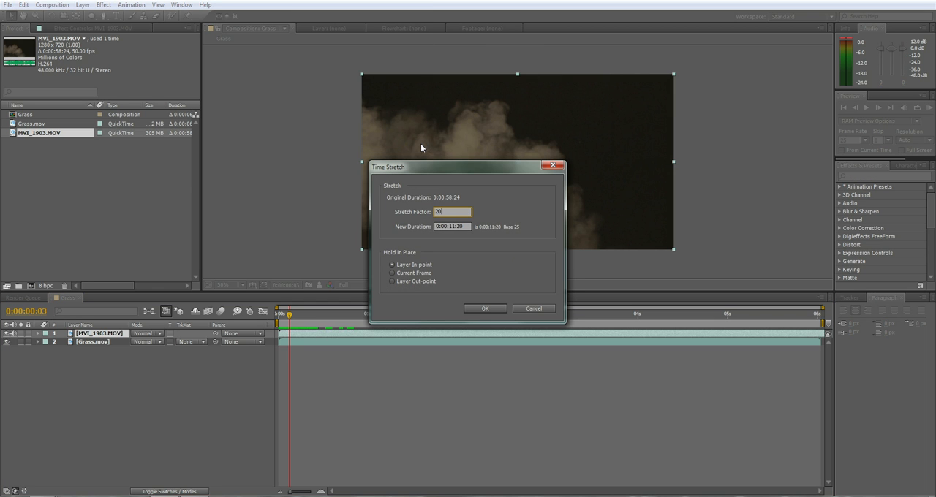
{"action": "left_click", "coordinate": [485, 308]}
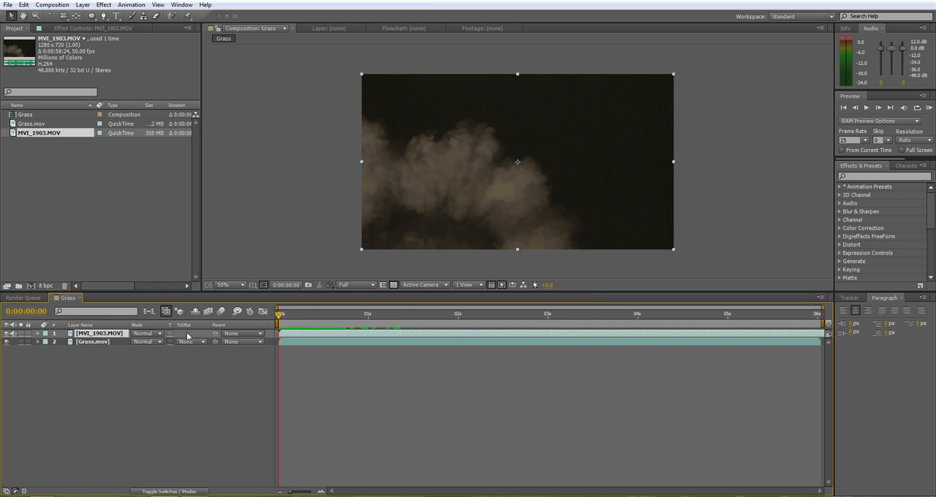
Set the lower smoke copy's track matte to Luma Matte, reverting a trial blend mode.
{"action": "left_click", "coordinate": [147, 333]}
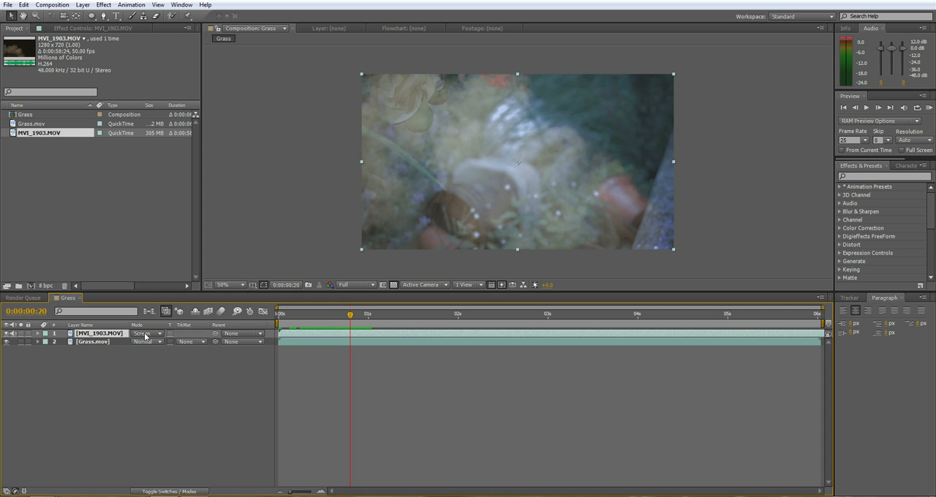
{"action": "left_click", "coordinate": [147, 334]}
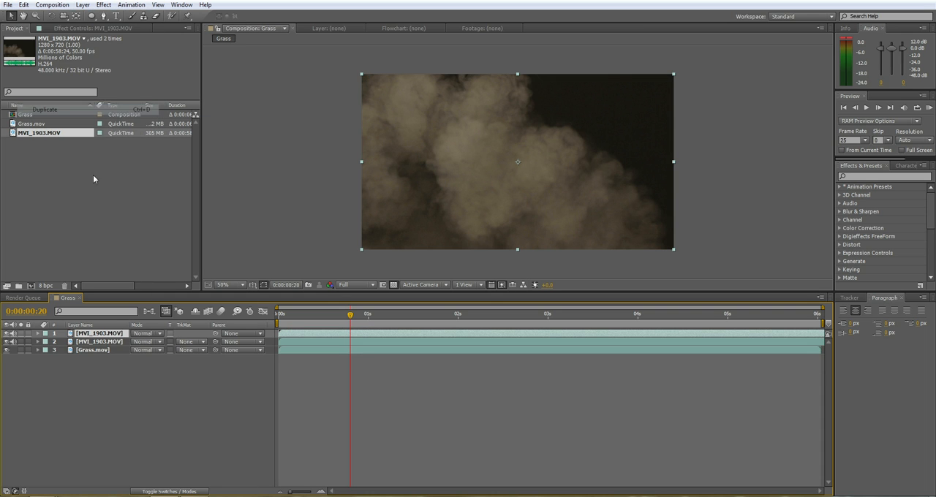
{"action": "left_click", "coordinate": [191, 341]}
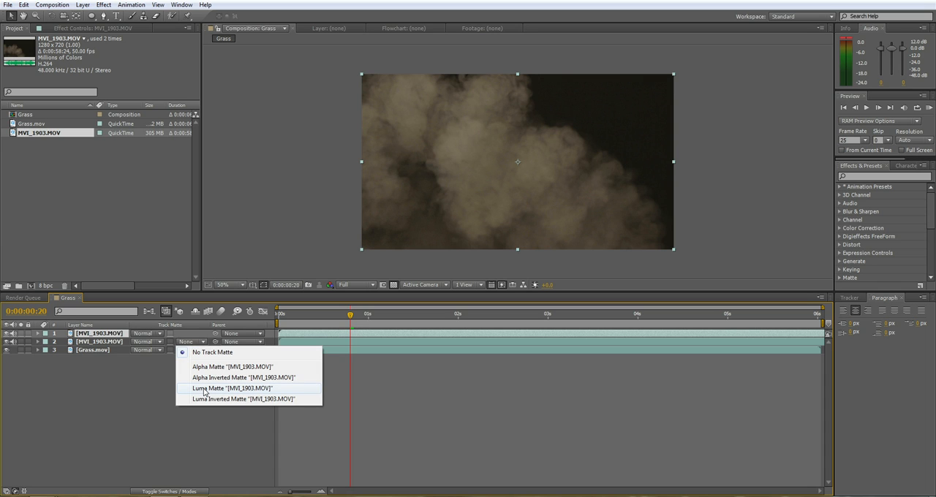
{"action": "left_click", "coordinate": [209, 388]}
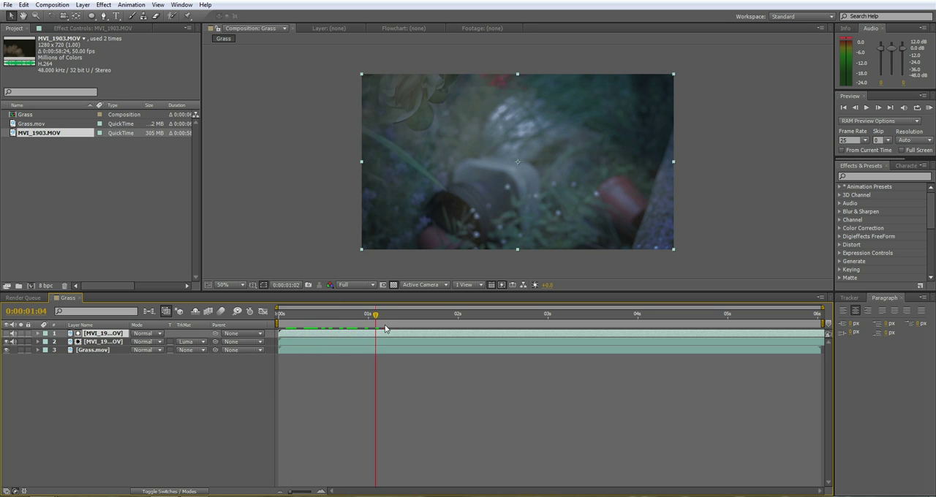
{"action": "left_click", "coordinate": [300, 314]}
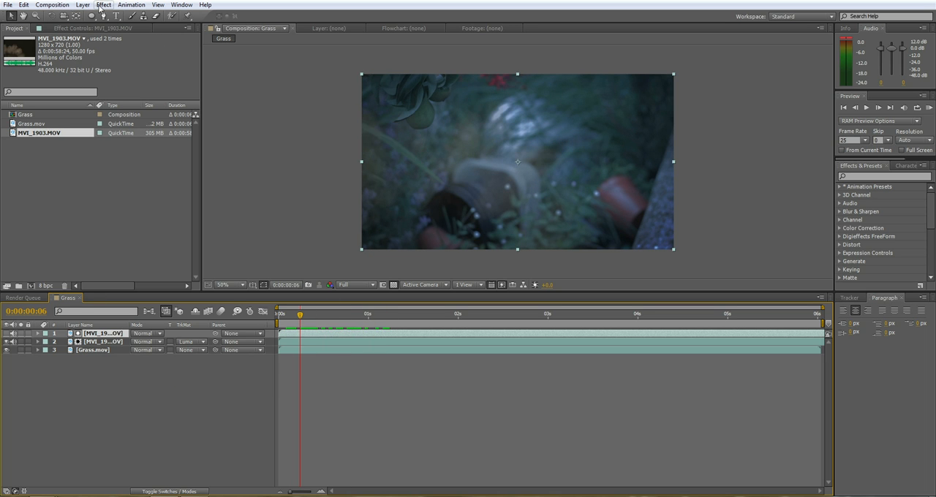
Add Levels to the smoke matte and drag input white down to 108.
{"action": "left_click", "coordinate": [103, 4]}
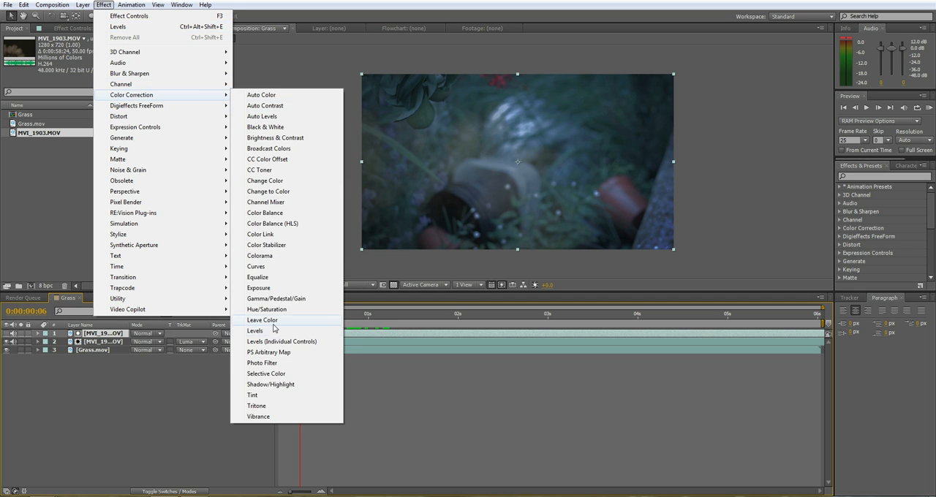
{"action": "left_click", "coordinate": [255, 331]}
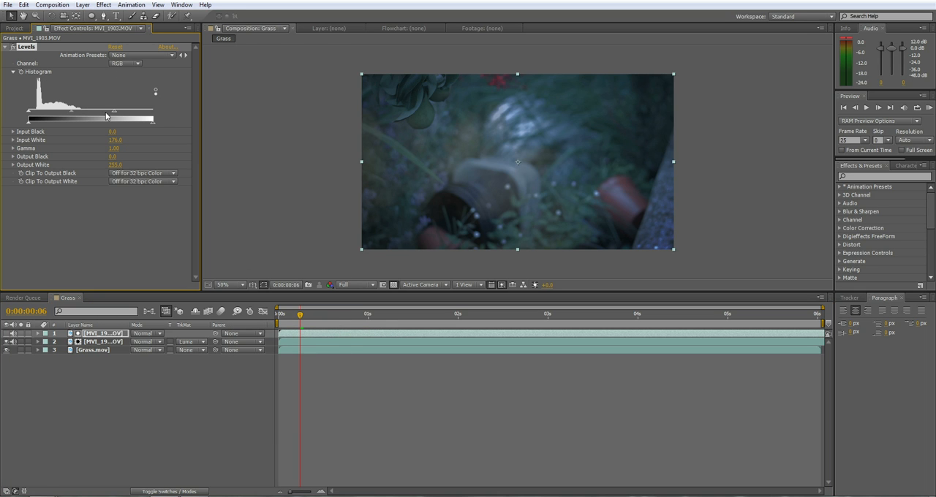
{"action": "left_click_drag", "start_coordinate": [113, 115], "coordinate": [58, 115]}
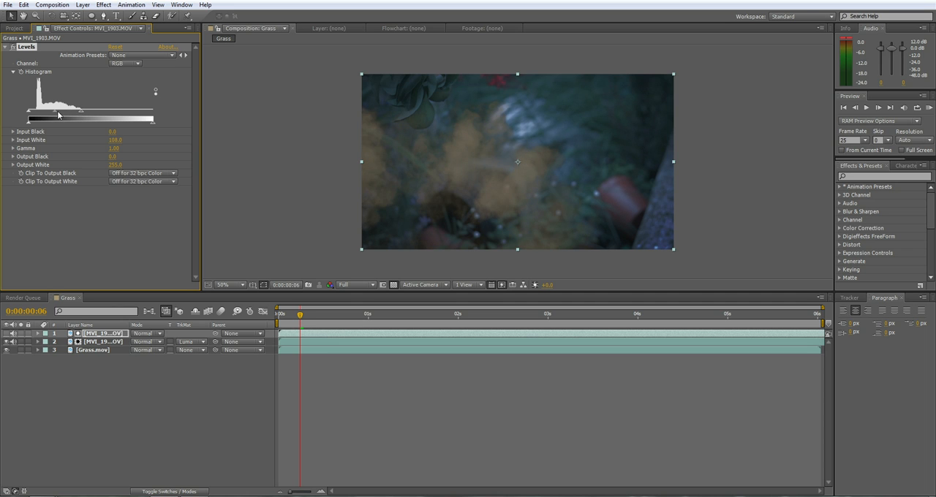
{"action": "left_click_drag", "start_coordinate": [28, 116], "coordinate": [60, 117]}
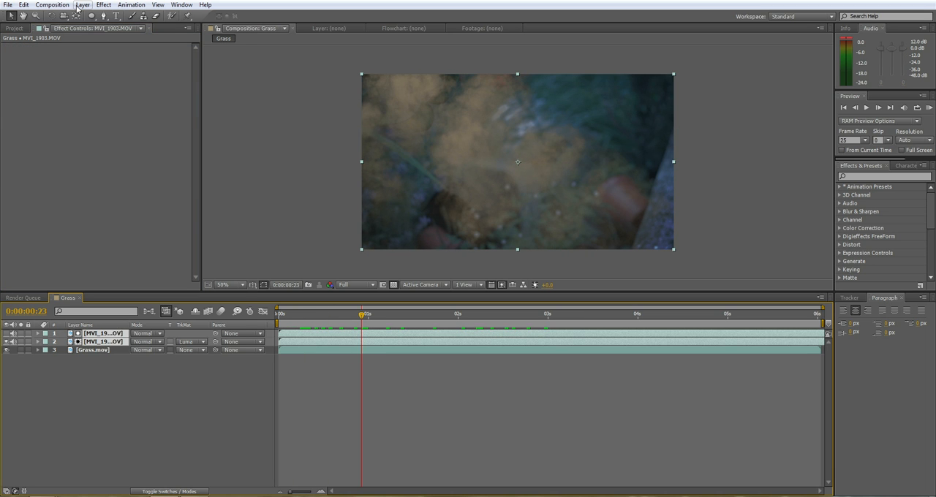
Precompose the smoke layers and add a Tint mapping white to black.
{"action": "left_click", "coordinate": [82, 5]}
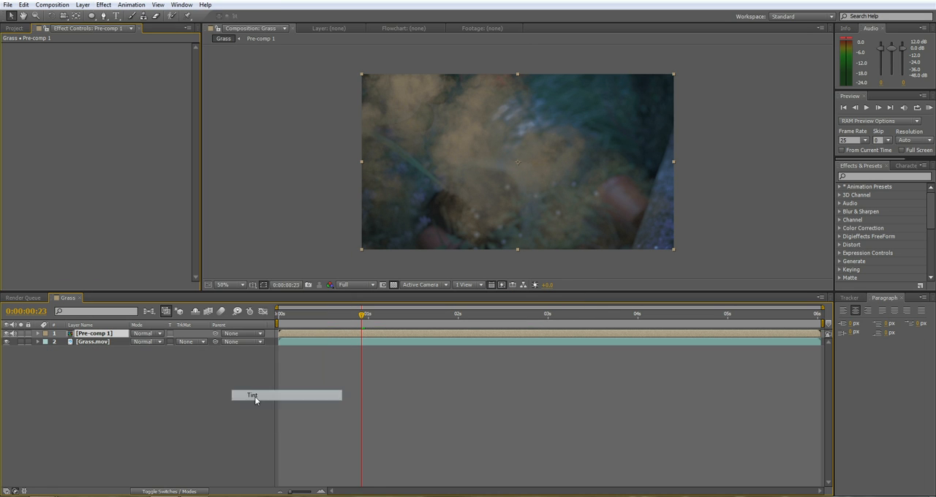
{"action": "left_click", "coordinate": [252, 395]}
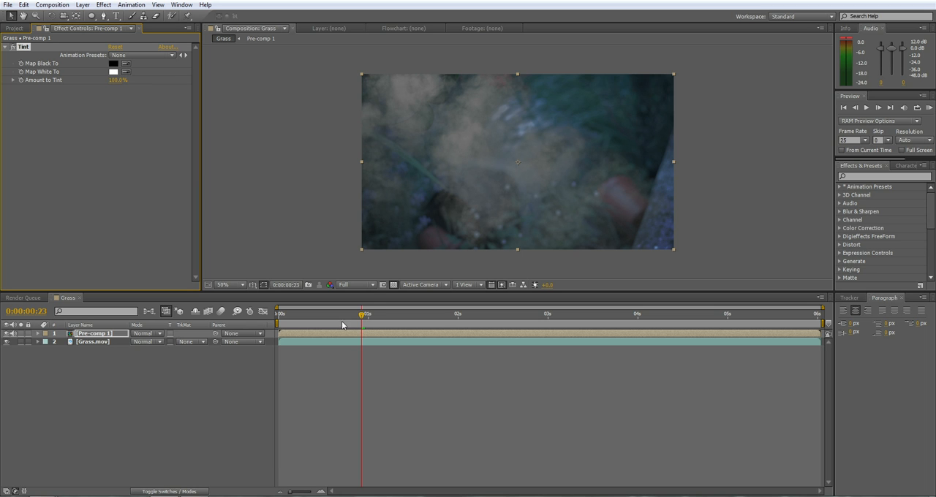
{"action": "left_click", "coordinate": [353, 313]}
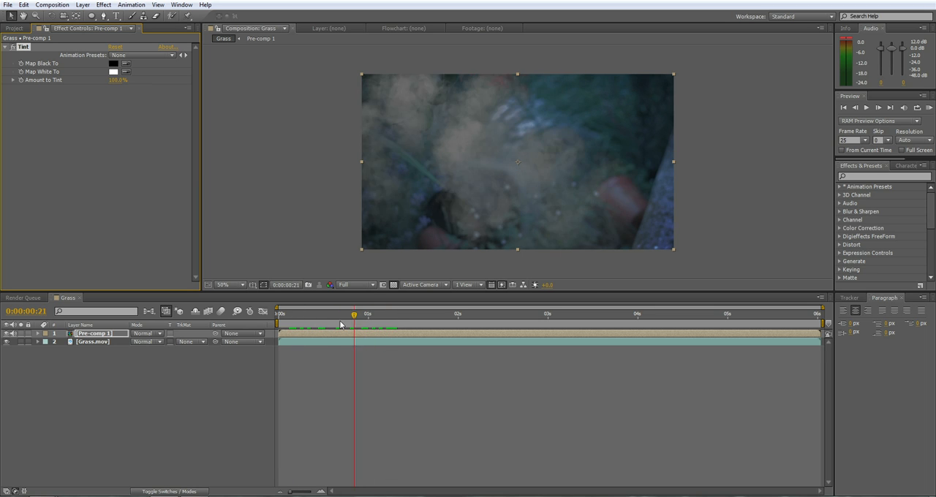
{"action": "left_click_drag", "start_coordinate": [353, 314], "coordinate": [328, 314]}
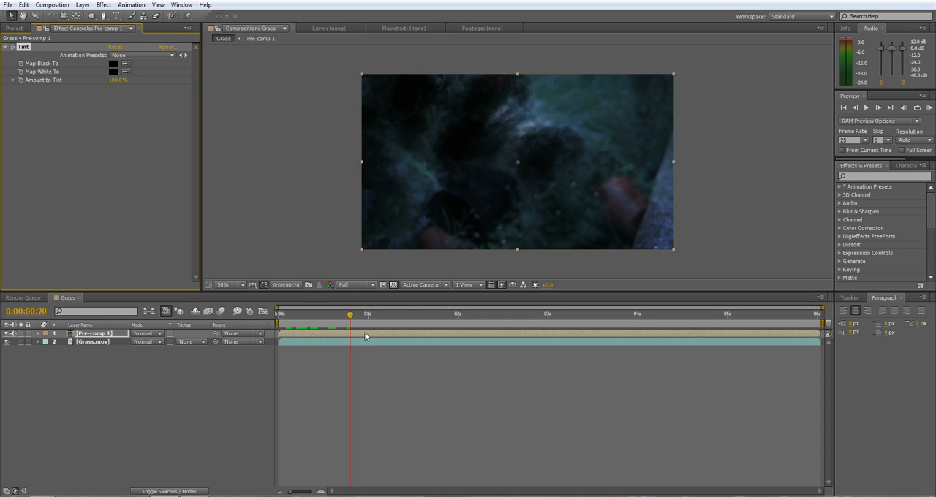
Preview the dark tinted smoke at several frames along the timeline.
{"action": "left_click", "coordinate": [475, 314]}
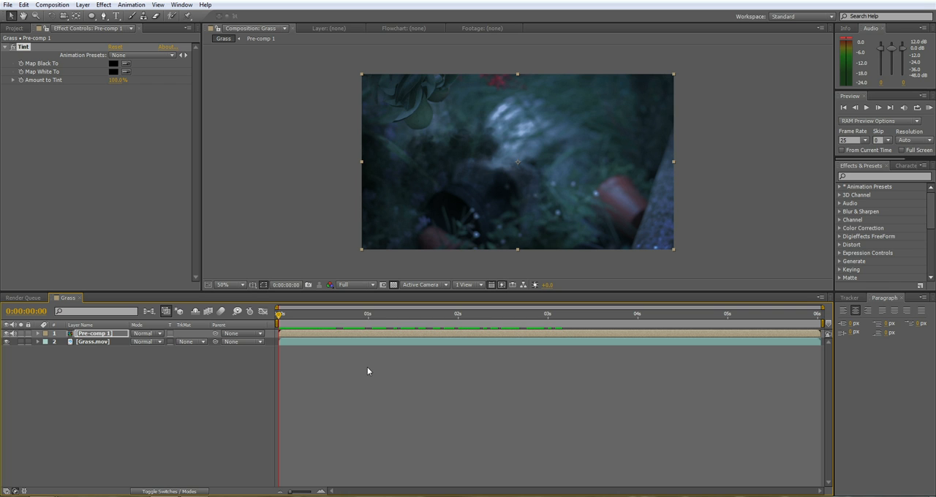
{"action": "mouse_move", "coordinate": [357, 372]}
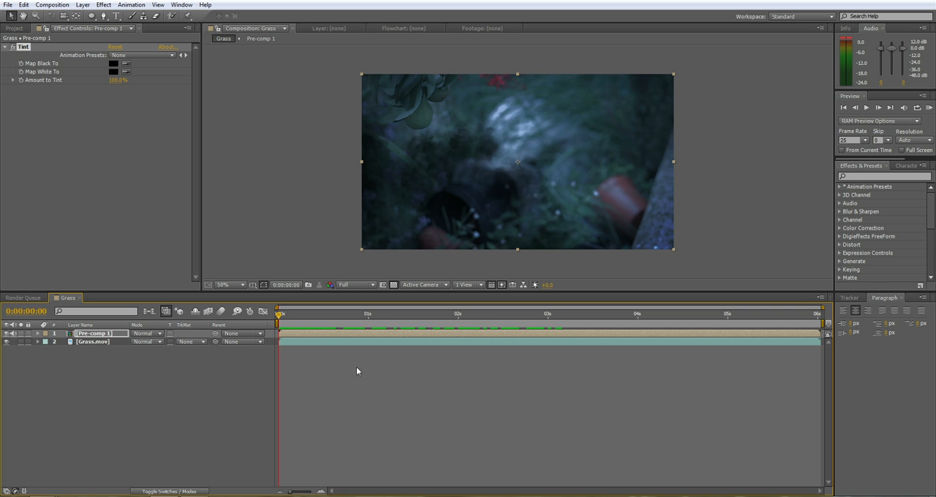
{"action": "left_click", "coordinate": [494, 313]}
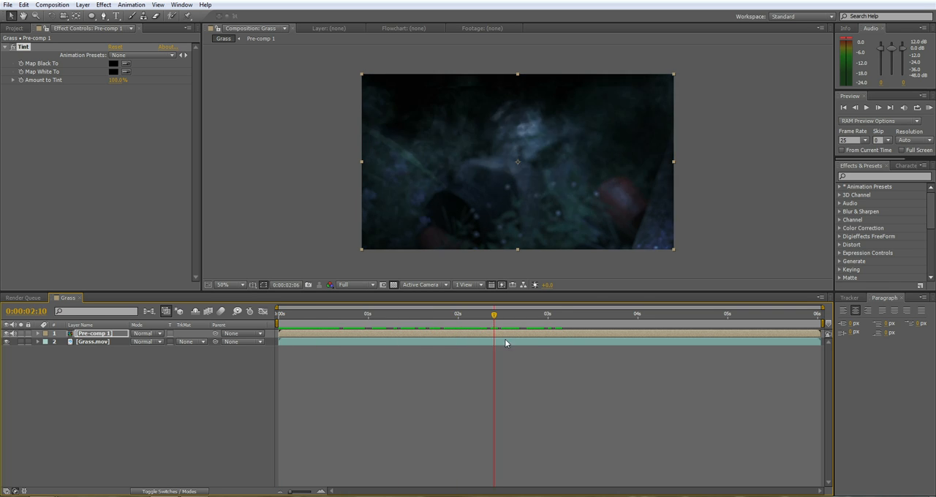
{"action": "left_click", "coordinate": [328, 314]}
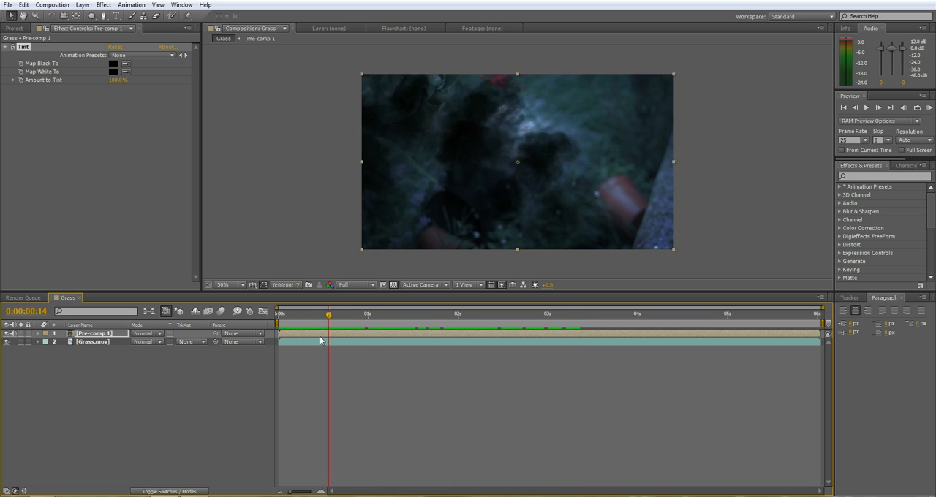
{"action": "left_click", "coordinate": [278, 313]}
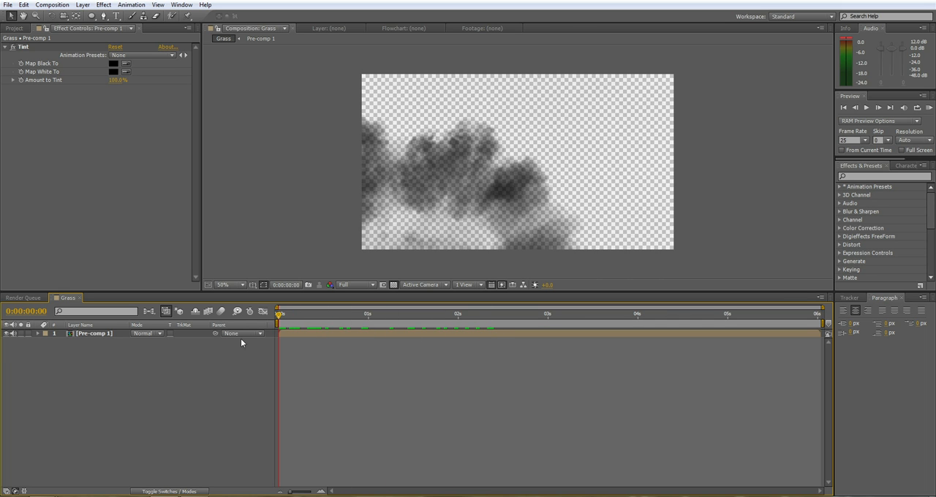
Add Grass to the render queue, outputting QuickTime PNG with RGB + Alpha channels.
{"action": "left_click", "coordinate": [95, 333]}
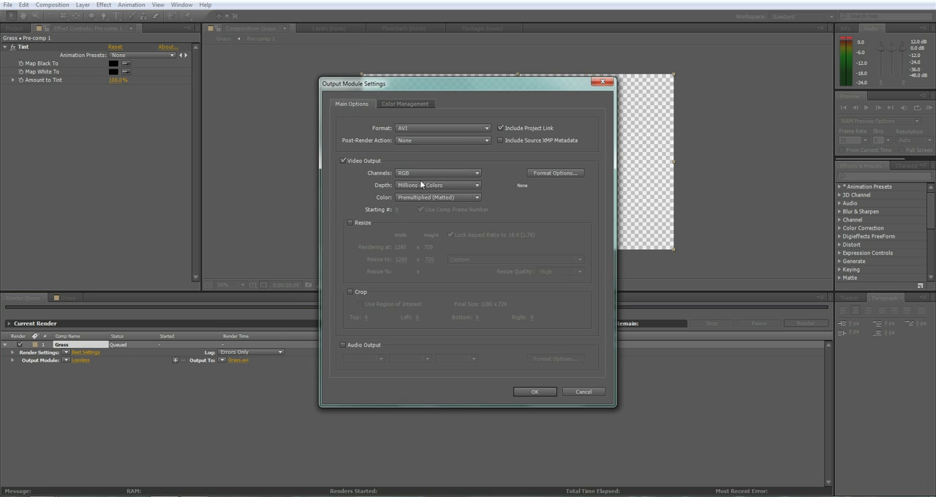
{"action": "left_click", "coordinate": [442, 128]}
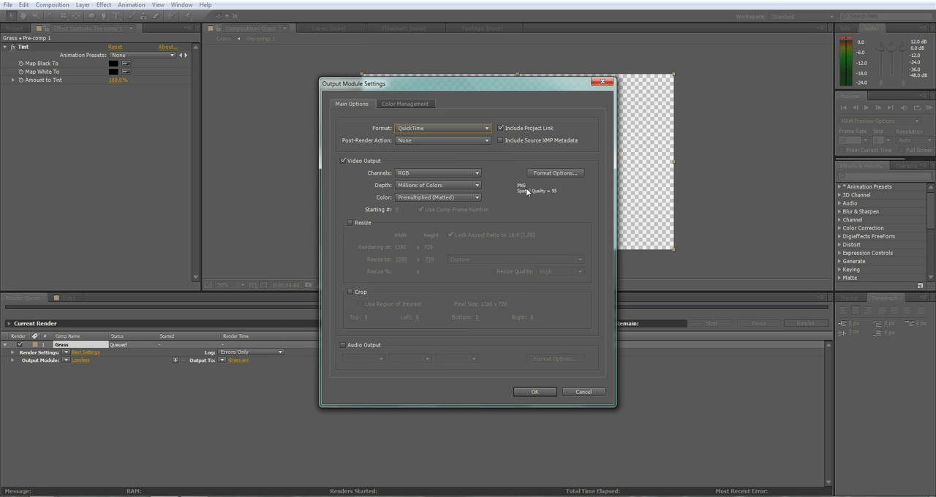
{"action": "left_click", "coordinate": [555, 173]}
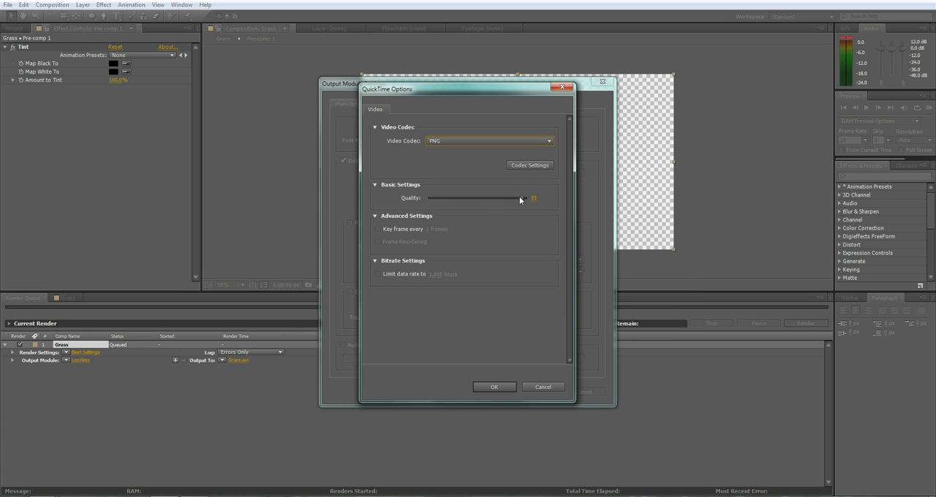
{"action": "left_click", "coordinate": [493, 386]}
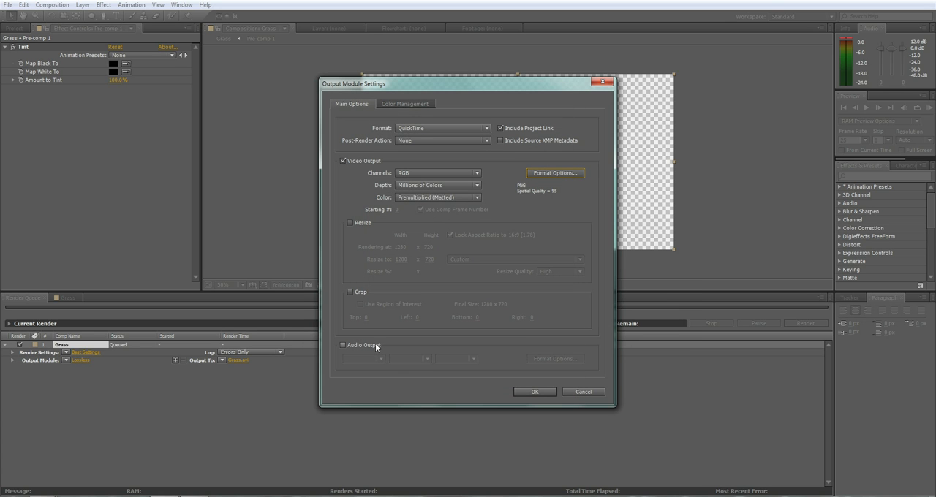
{"action": "mouse_move", "coordinate": [380, 175]}
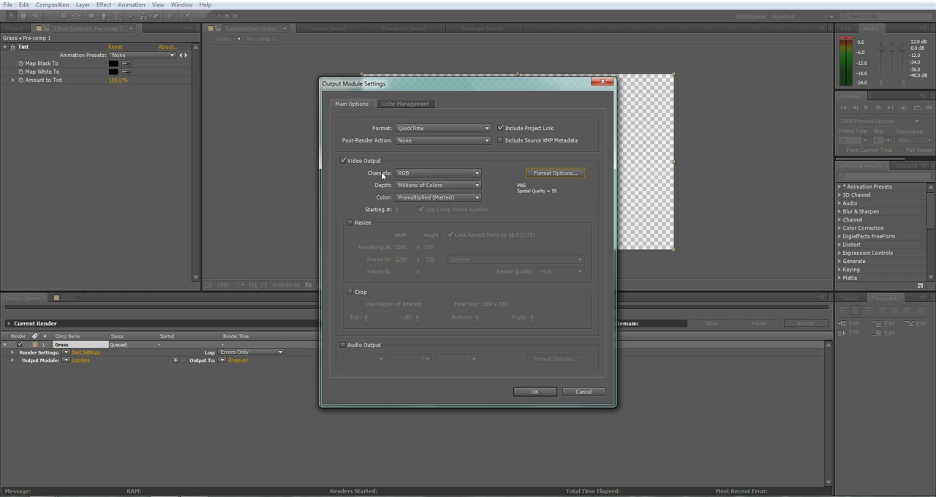
{"action": "left_click", "coordinate": [438, 173]}
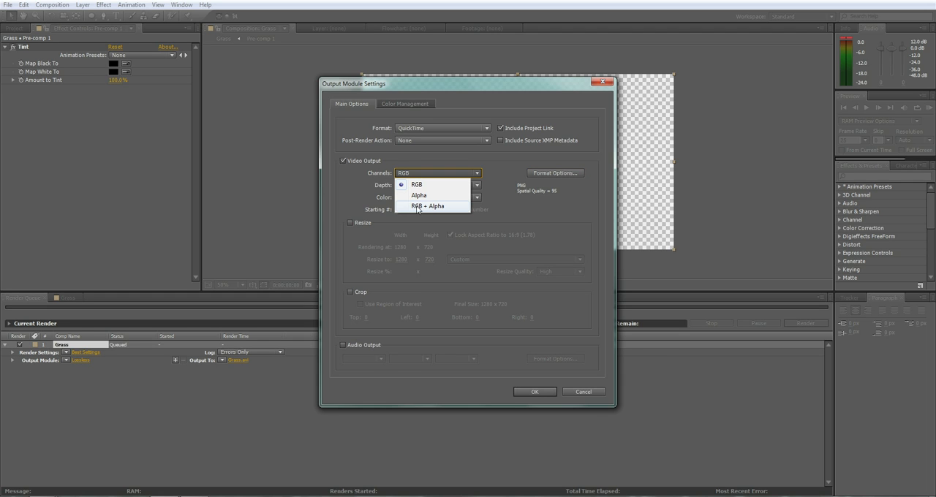
{"action": "left_click", "coordinate": [427, 205]}
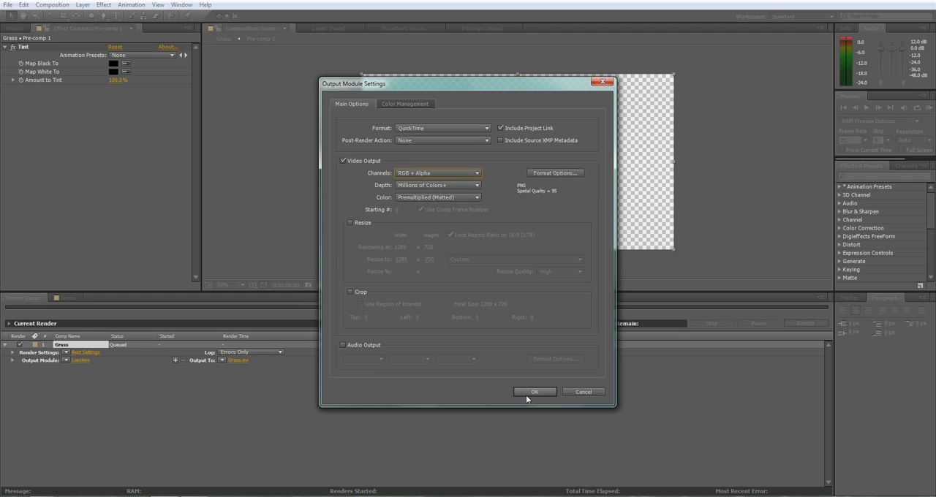
{"action": "left_click", "coordinate": [533, 392]}
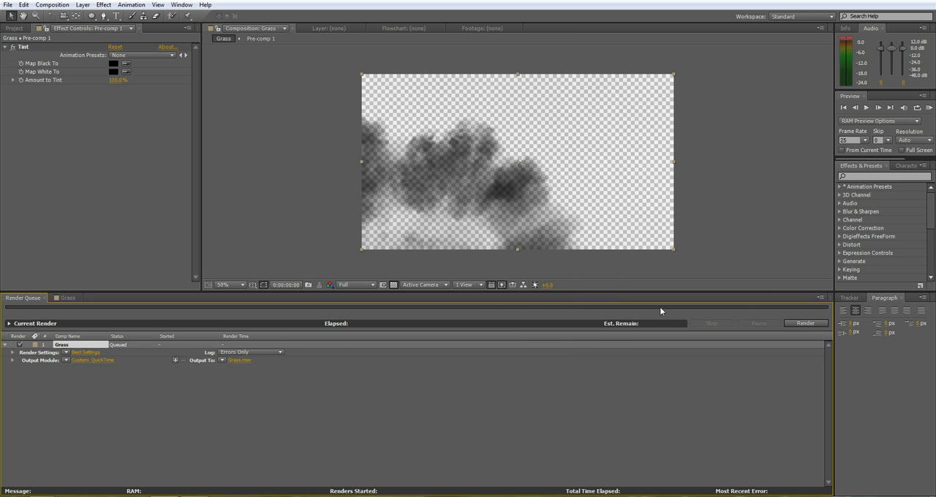
{"action": "mouse_move", "coordinate": [478, 359]}
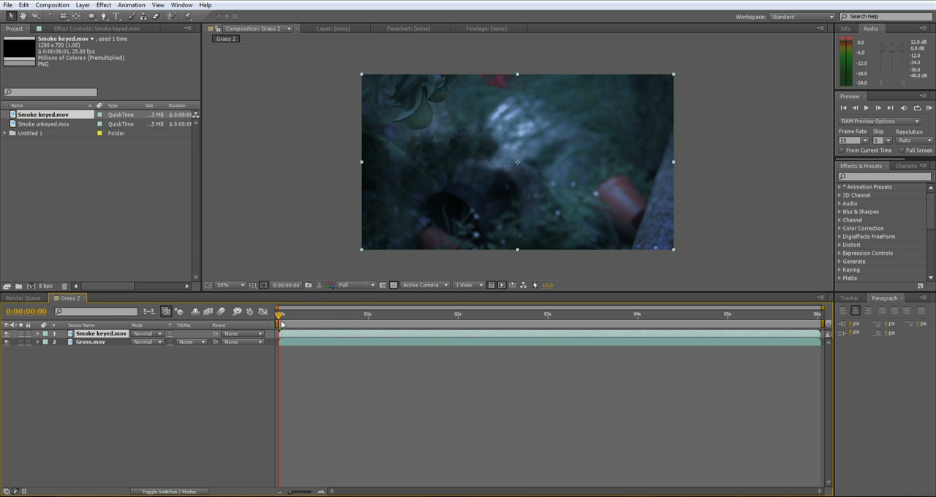
Scrub the Grass 2 timeline to preview the smoke composite, then return to the start.
{"action": "left_click", "coordinate": [367, 314]}
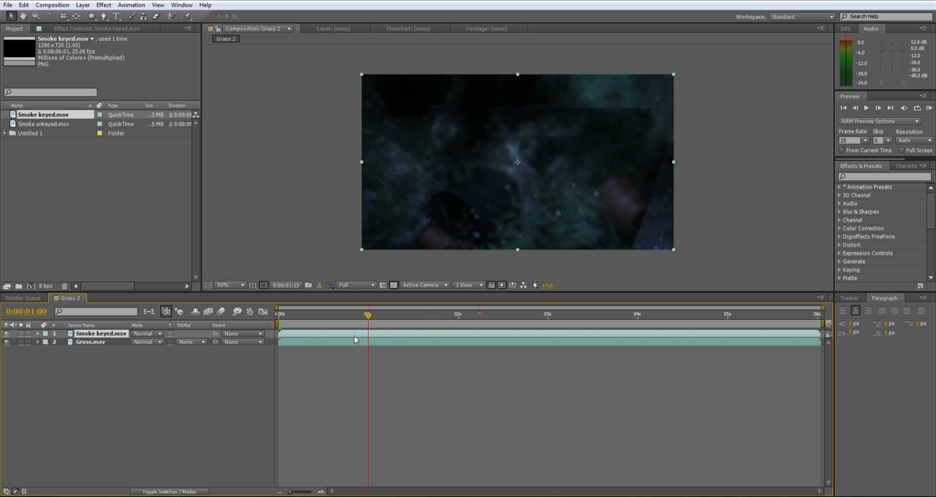
{"action": "left_click_drag", "start_coordinate": [368, 315], "coordinate": [397, 315]}
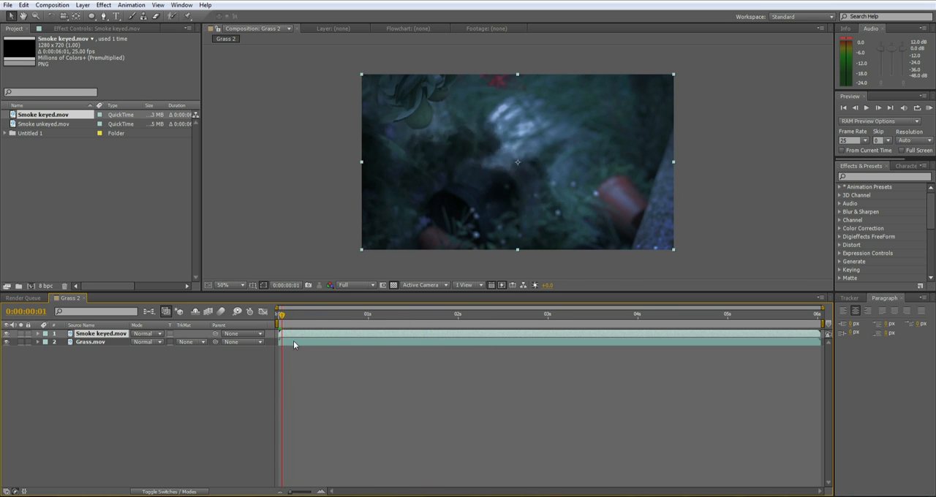
{"action": "left_click", "coordinate": [279, 314]}
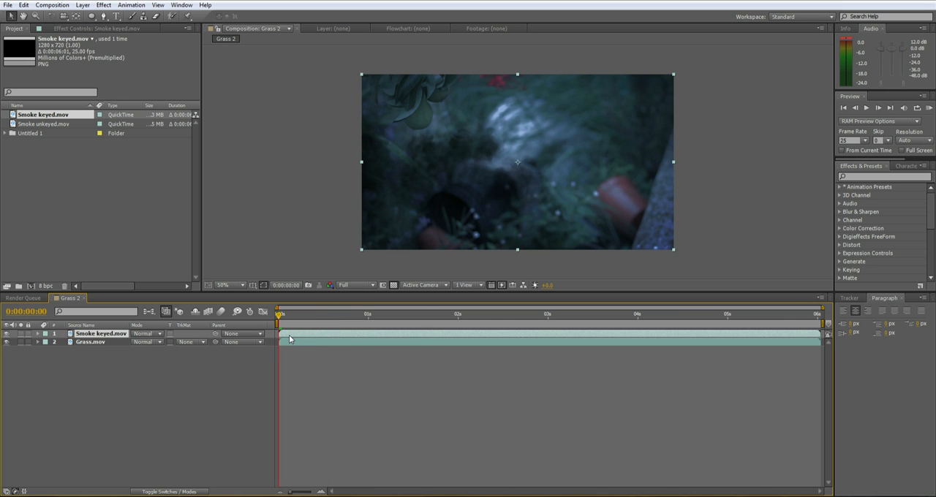
{"action": "left_click", "coordinate": [44, 123]}
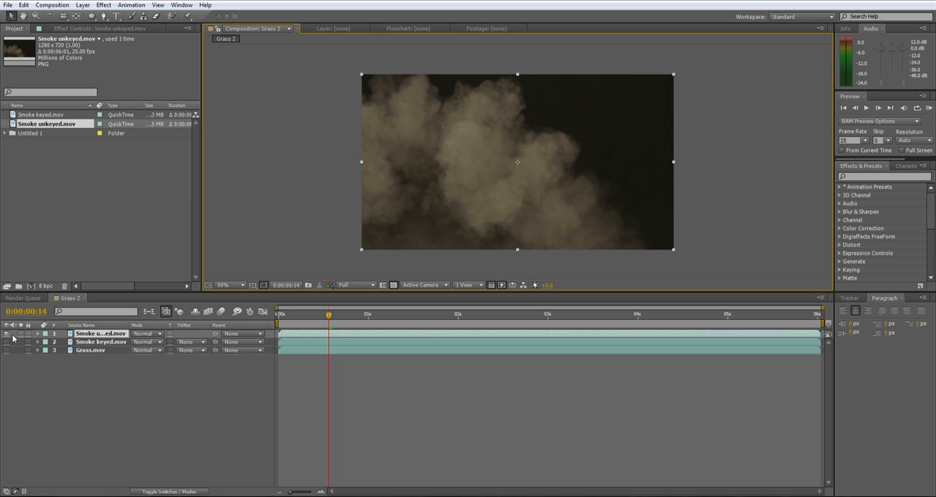
Hide and re-show the unkeyed smoke layer to compare it with the keyed smoke.
{"action": "left_click", "coordinate": [100, 341]}
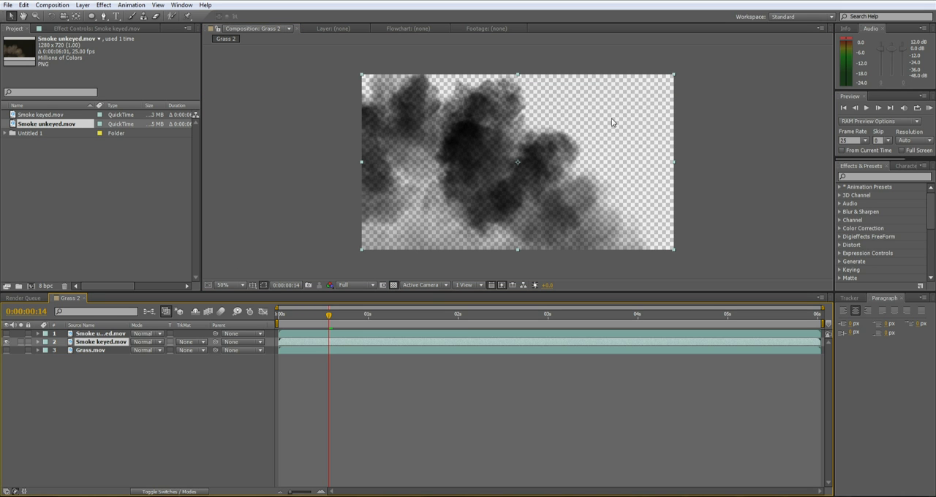
{"action": "left_click", "coordinate": [7, 333]}
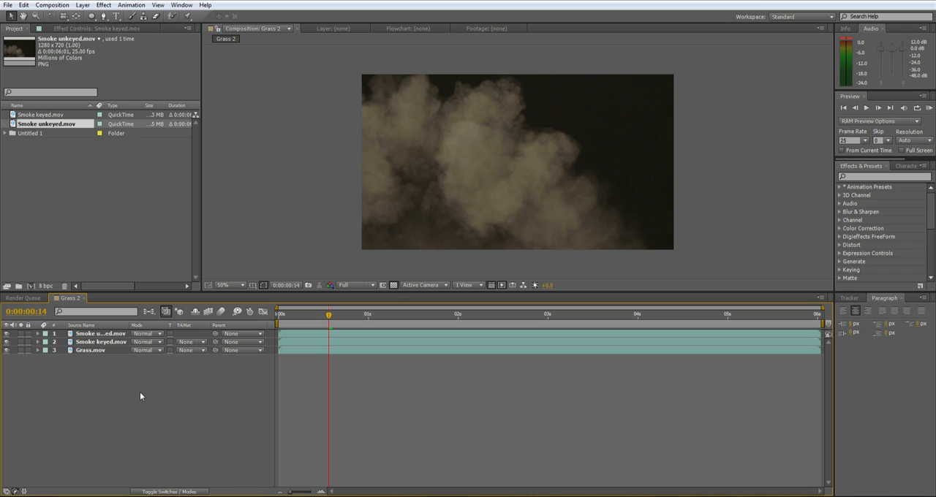
{"action": "mouse_move", "coordinate": [136, 389]}
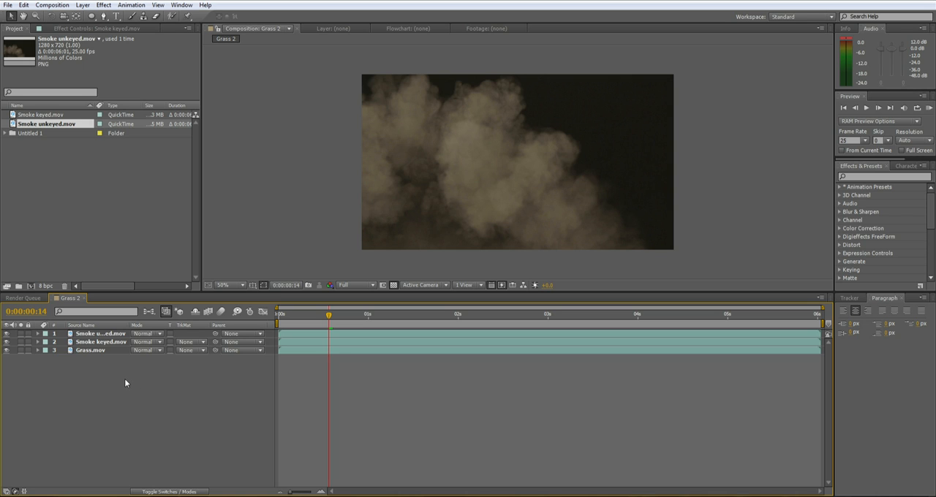
{"action": "mouse_move", "coordinate": [112, 378]}
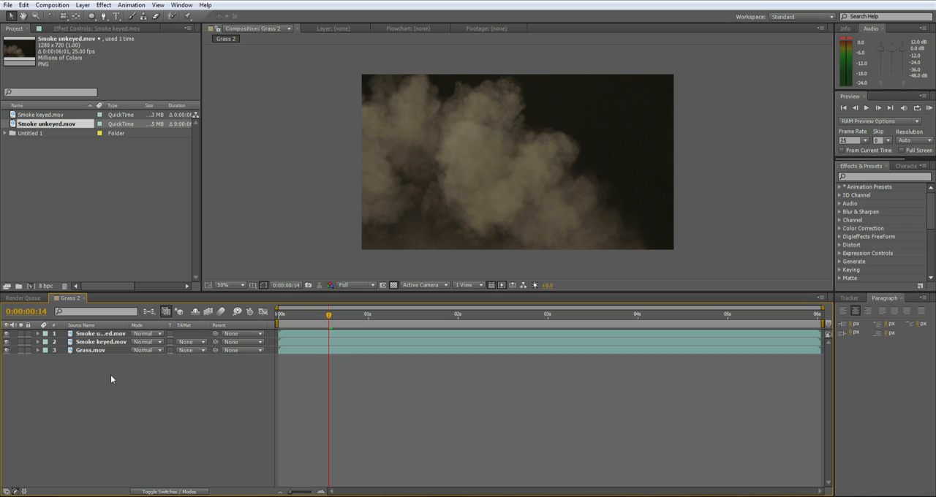
{"action": "mouse_move", "coordinate": [129, 383]}
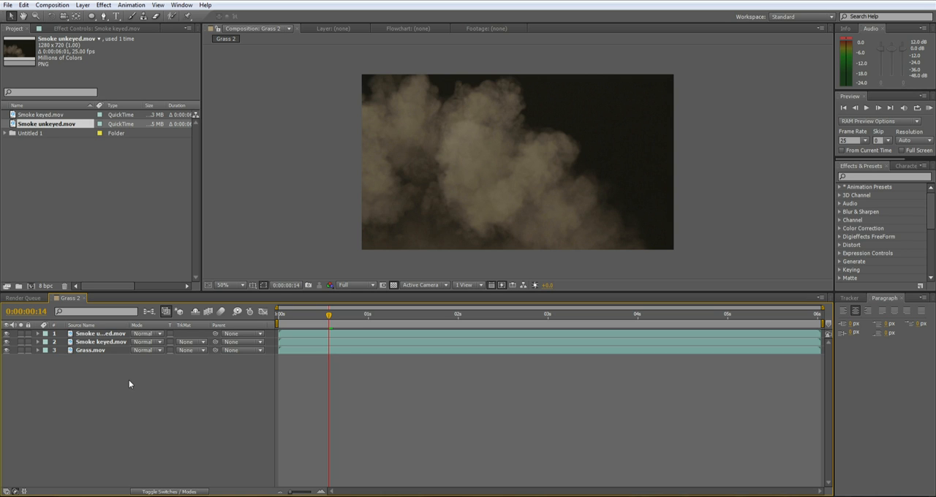